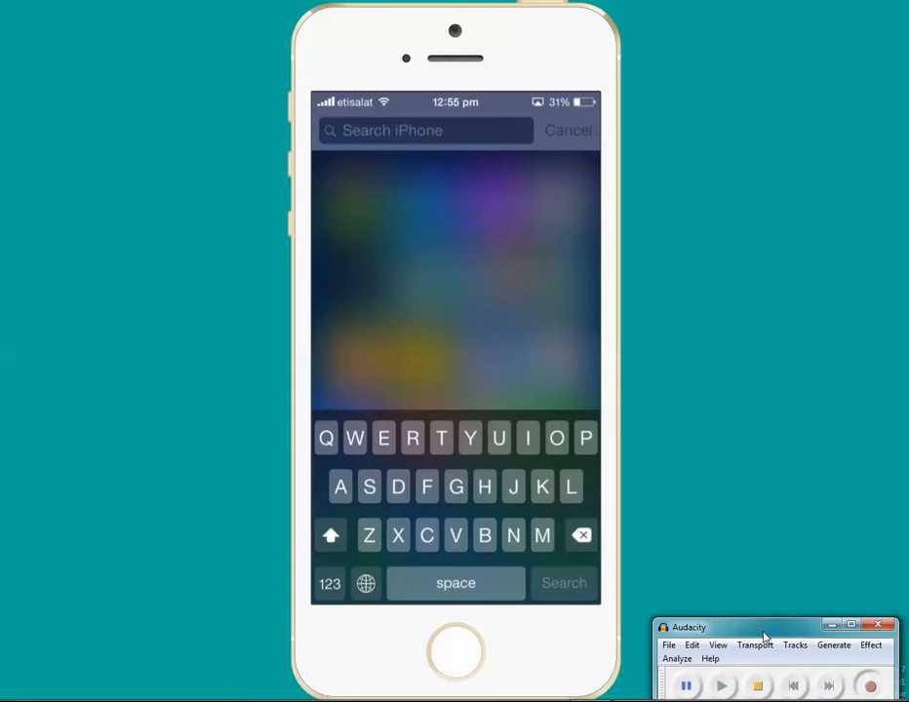
Step: Search the iPhone in Spotlight for 'sam' to list matching contacts, notes and messages
text(sam)
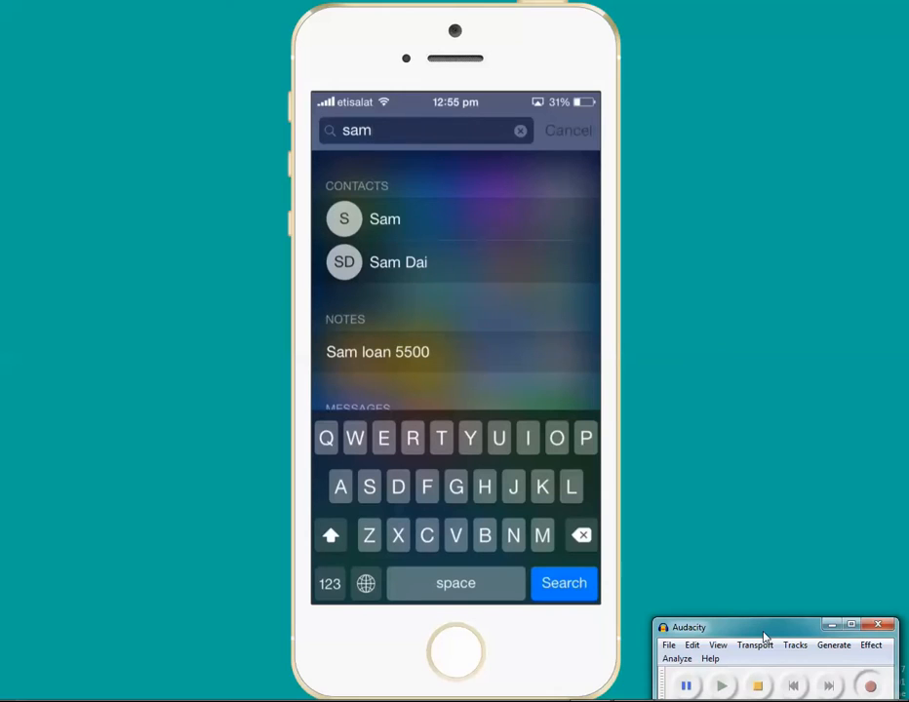
Step: Replace the search term with 'yout' to check whether the YouTube app appears
click(454, 651)
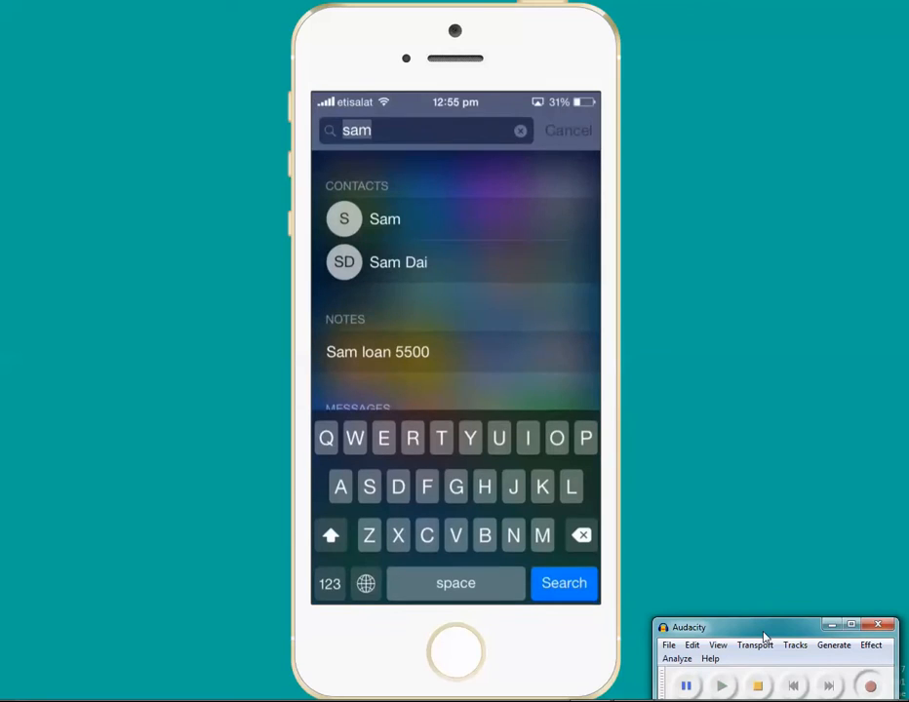
text(yout)
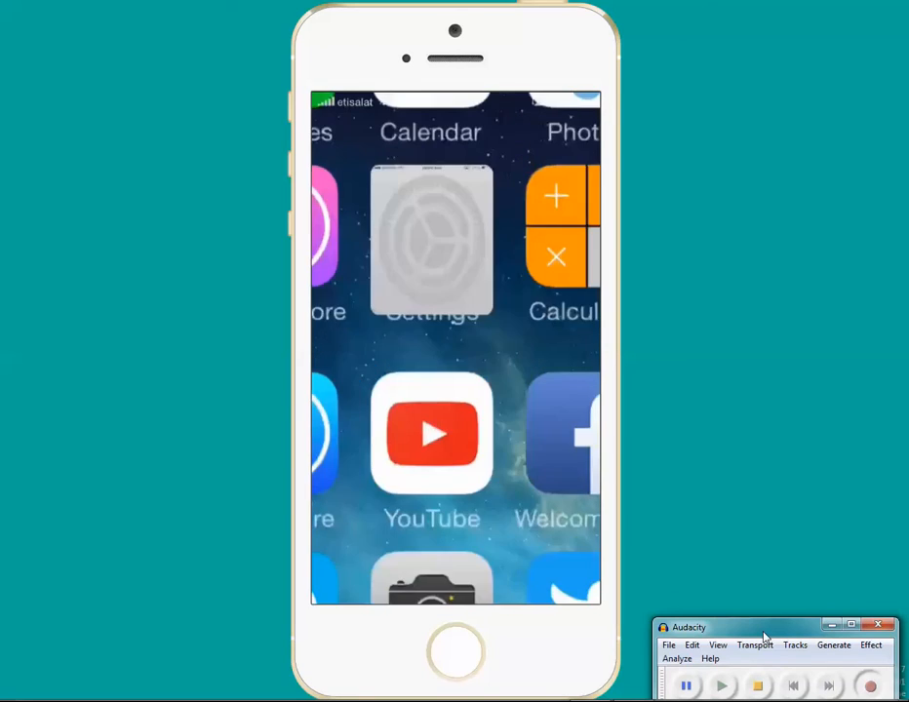
Step: Go into Settings > General > Spotlight Search to reach the search result categories
click(431, 242)
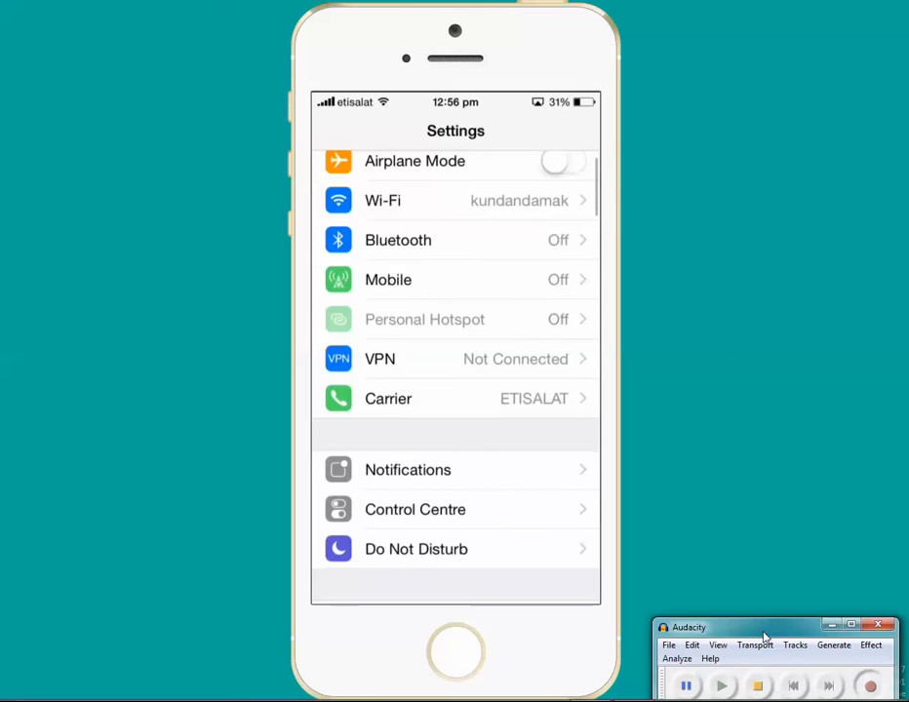
scroll(down, 3)
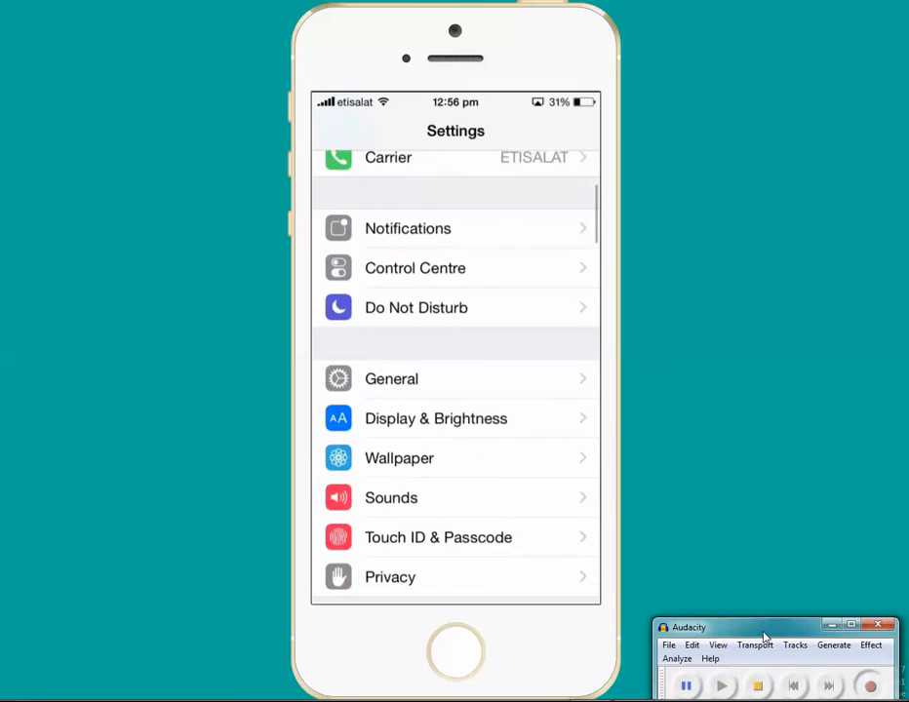
scroll(up, 3)
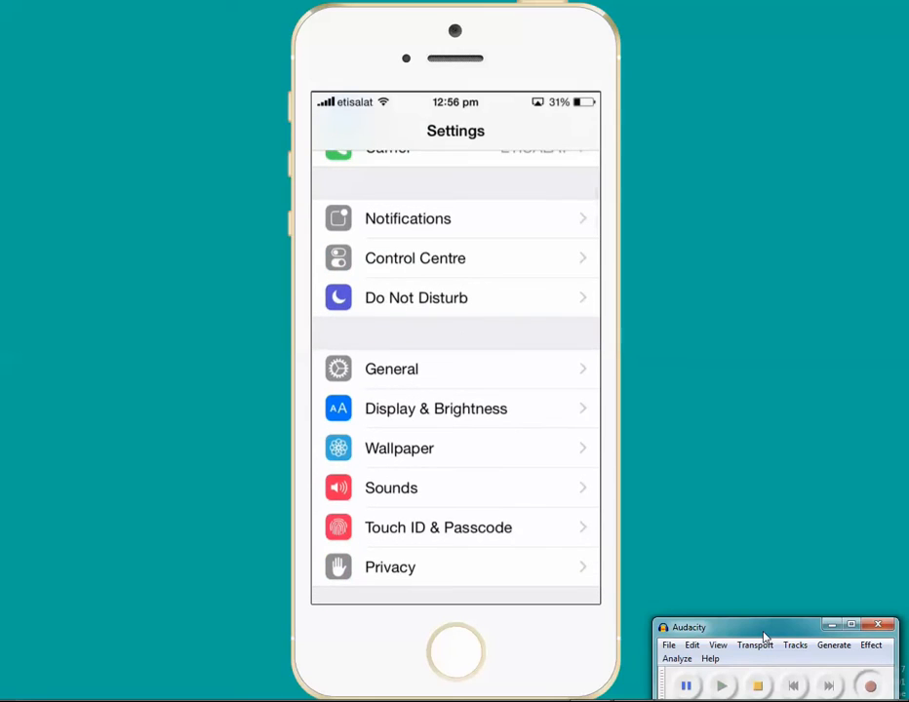
click(390, 369)
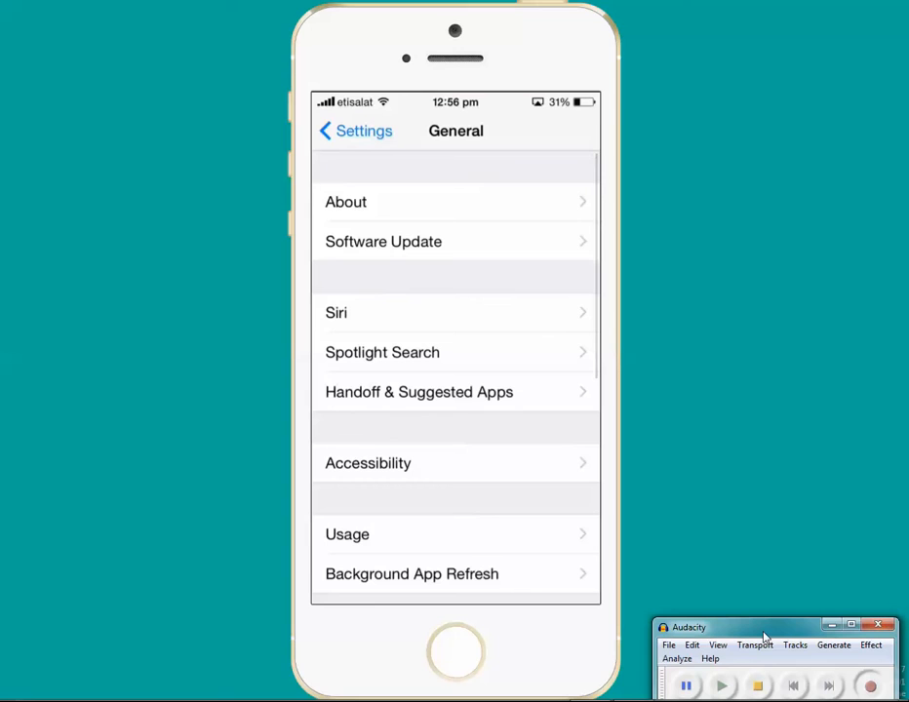
click(382, 351)
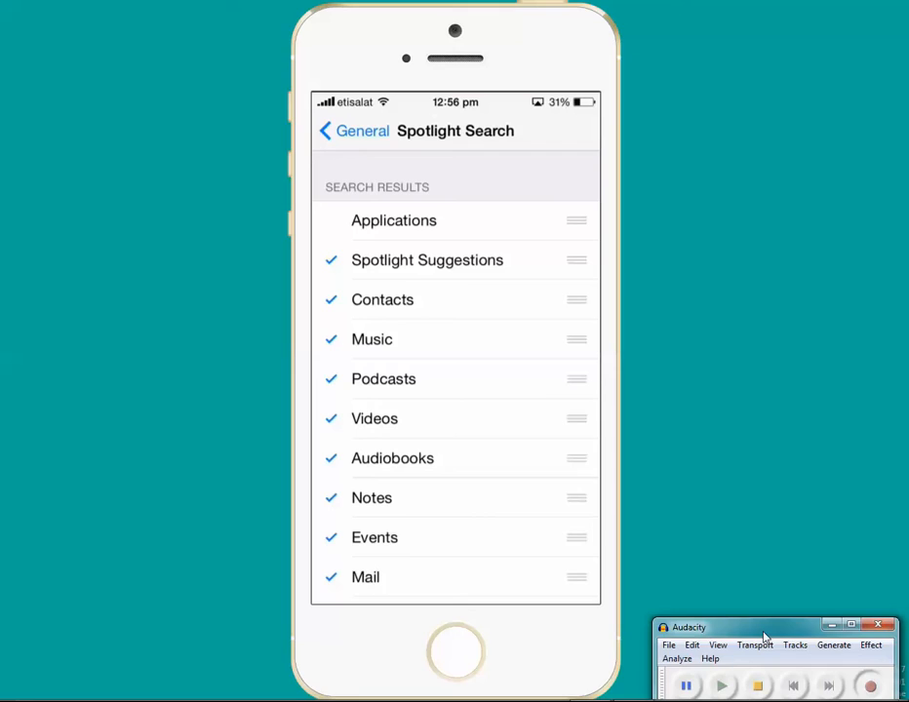
Step: Tick Applications so apps are included in Spotlight search results
click(393, 220)
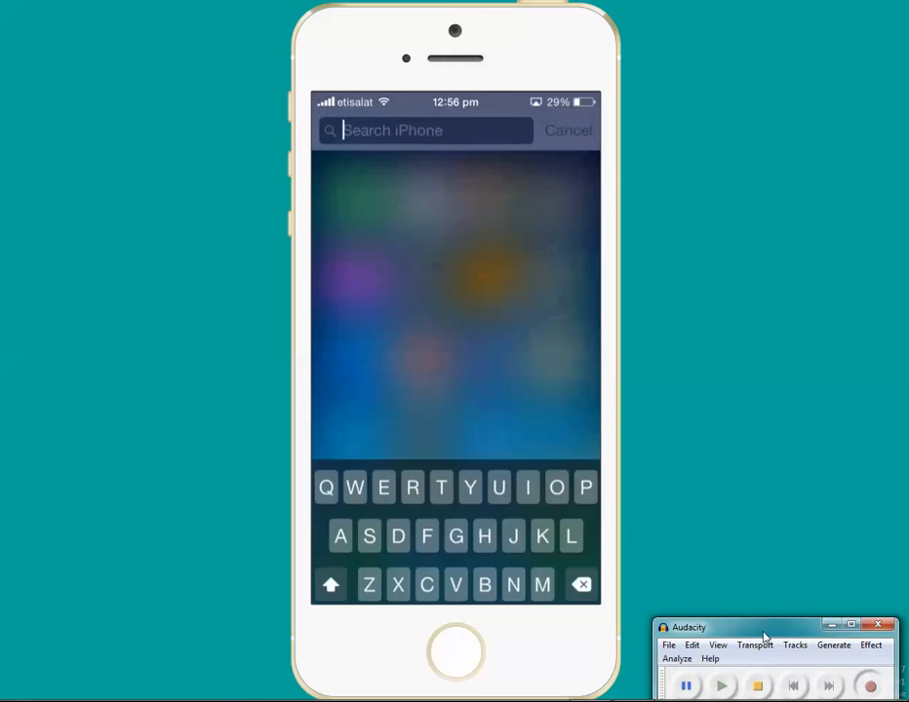
Step: Search Spotlight for 'youtube' so YouTube, YouTuber, Studio and Tube pro list under Applications
text(y)
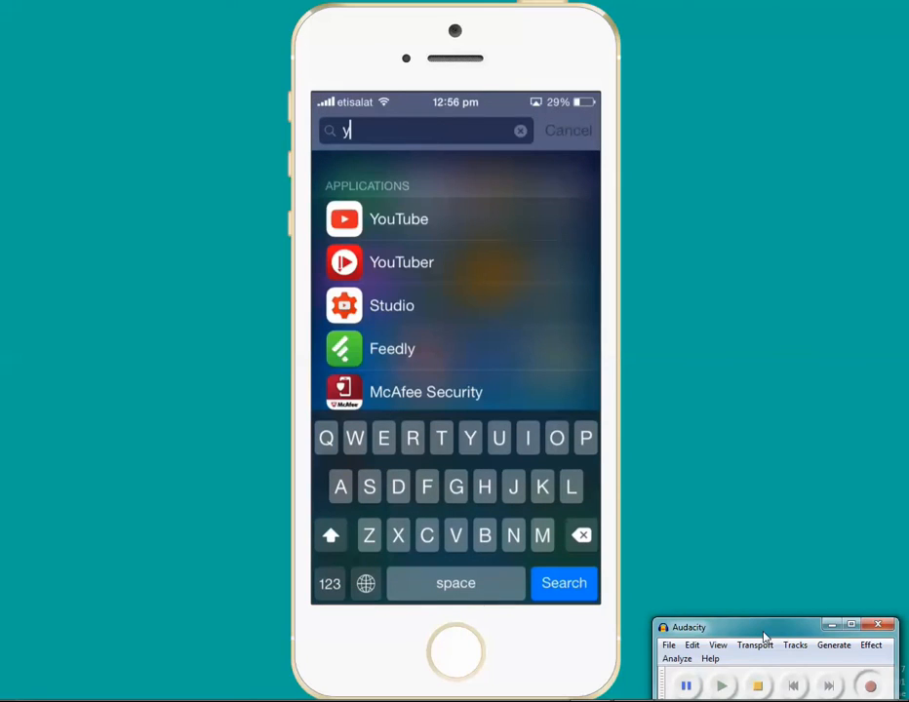
text(ou)
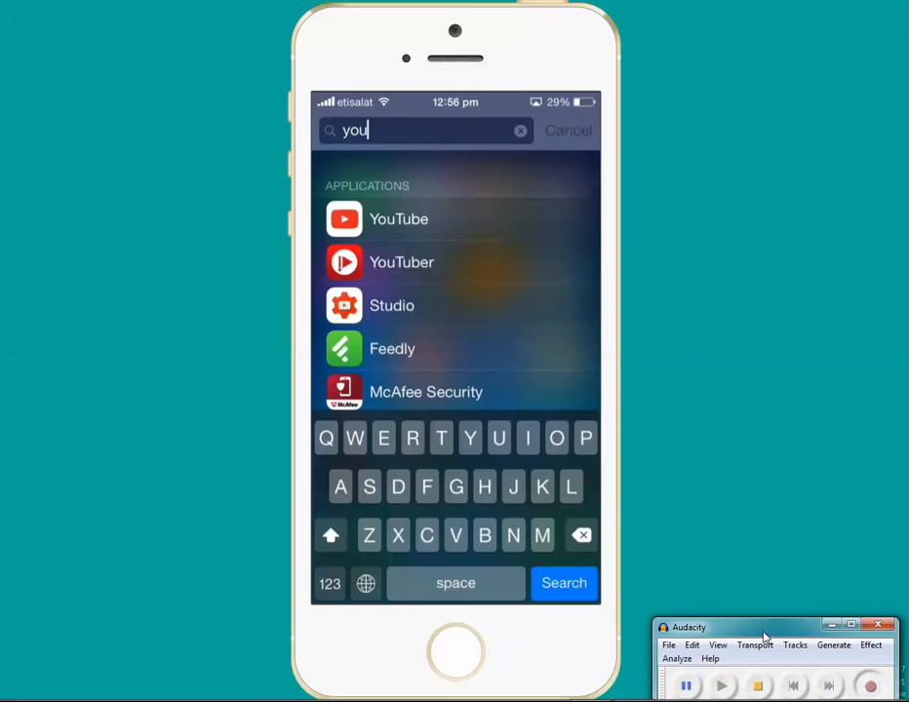
text(t)
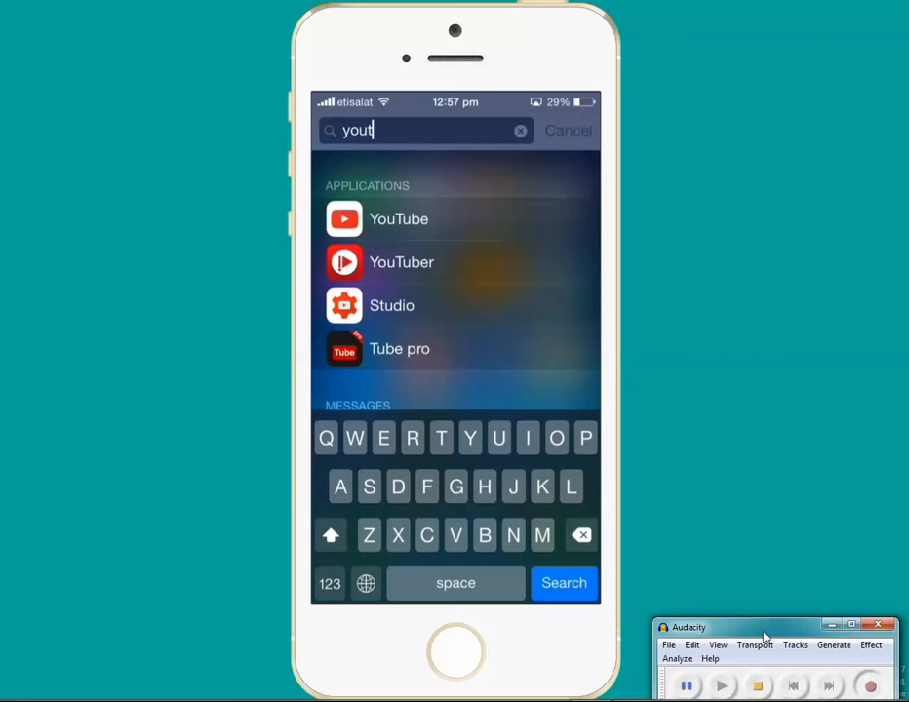
text(u)
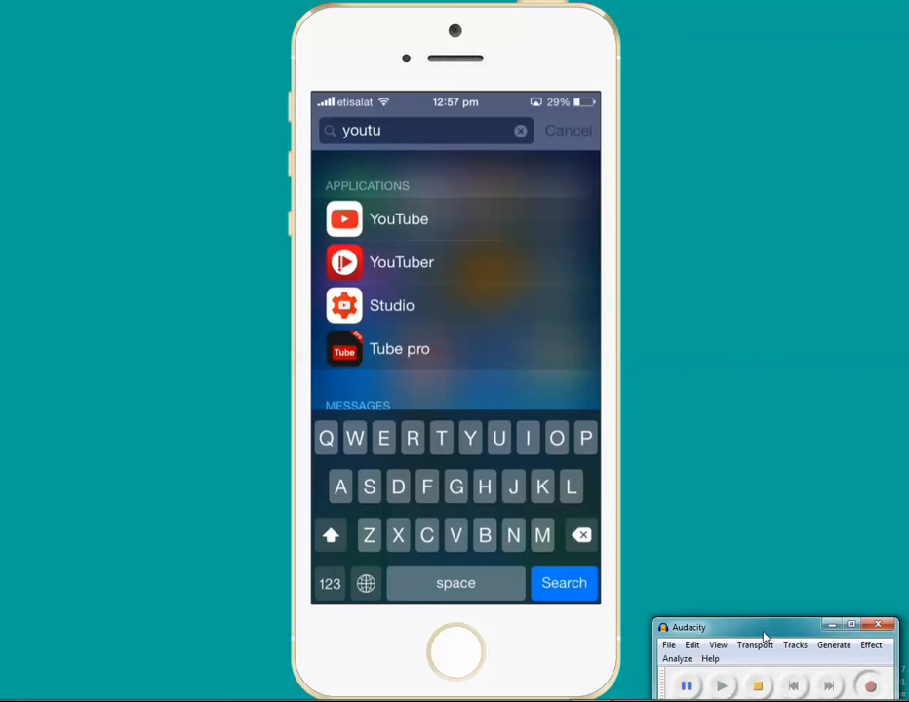
text(be)
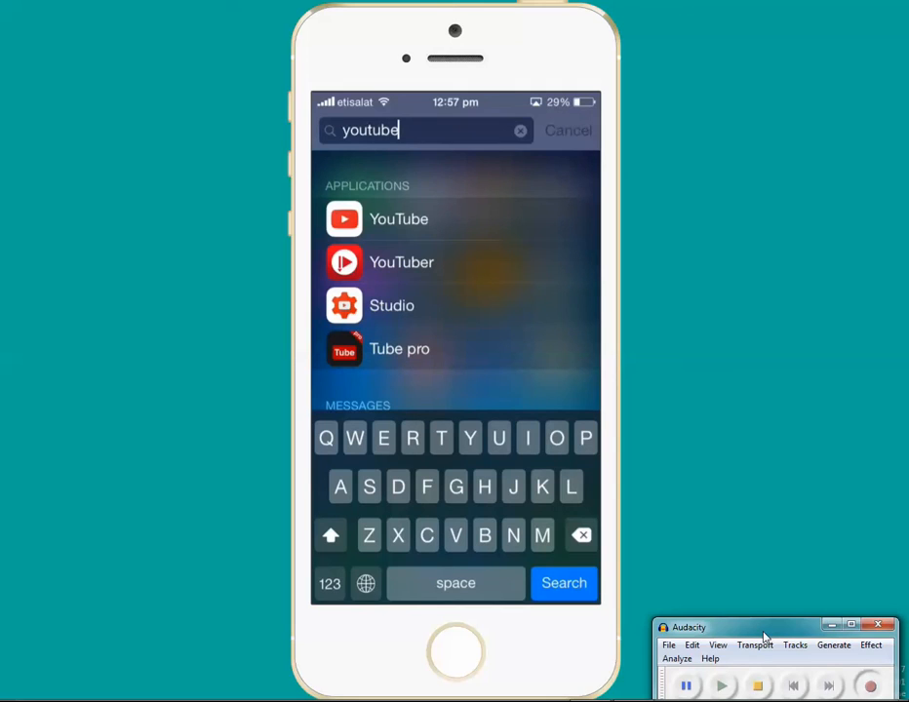